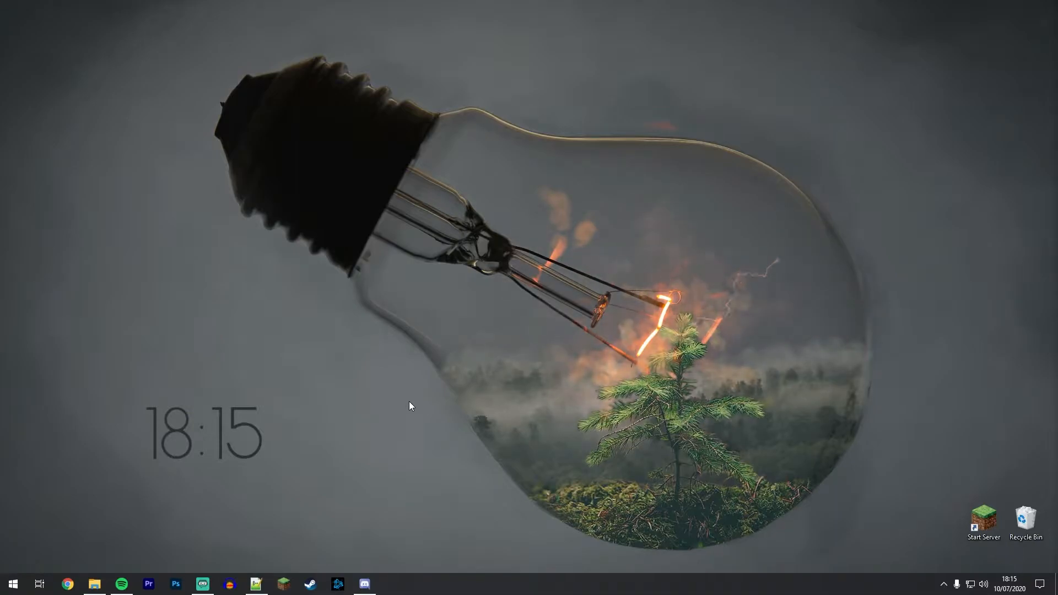
# Launch Discord from the taskbar to show the Gang server's general channel
pyautogui.click(363, 584)
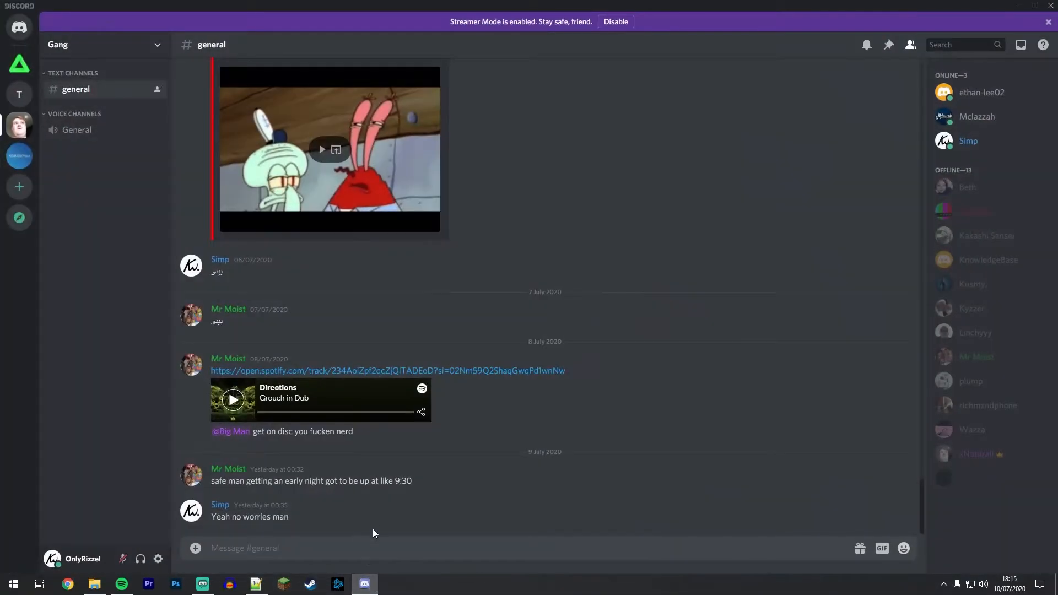
pyautogui.moveTo(371, 517)
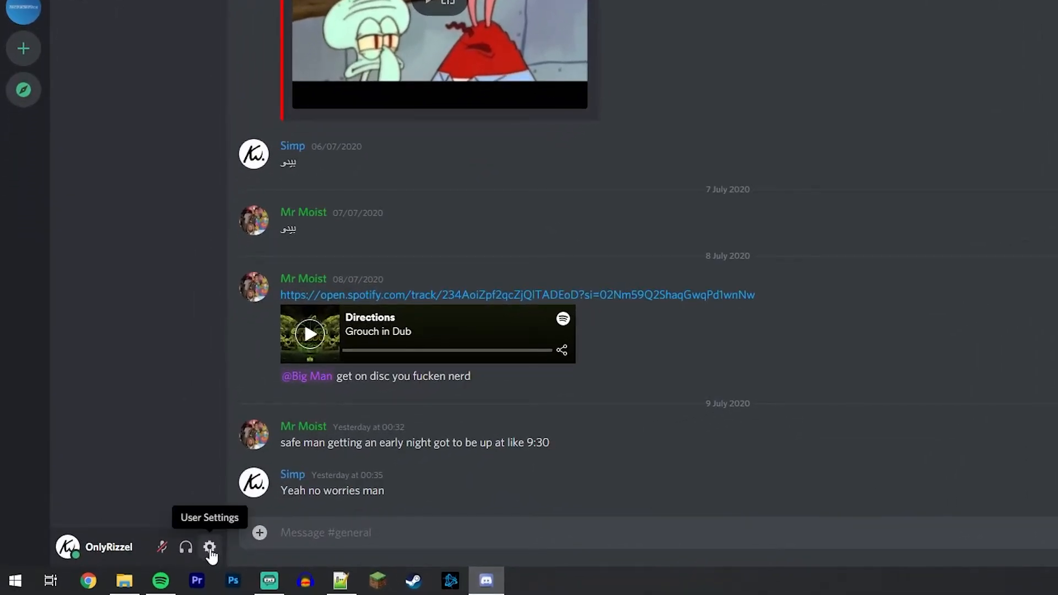
# Go to User Settings and pick the Voice & Video page
pyautogui.click(210, 547)
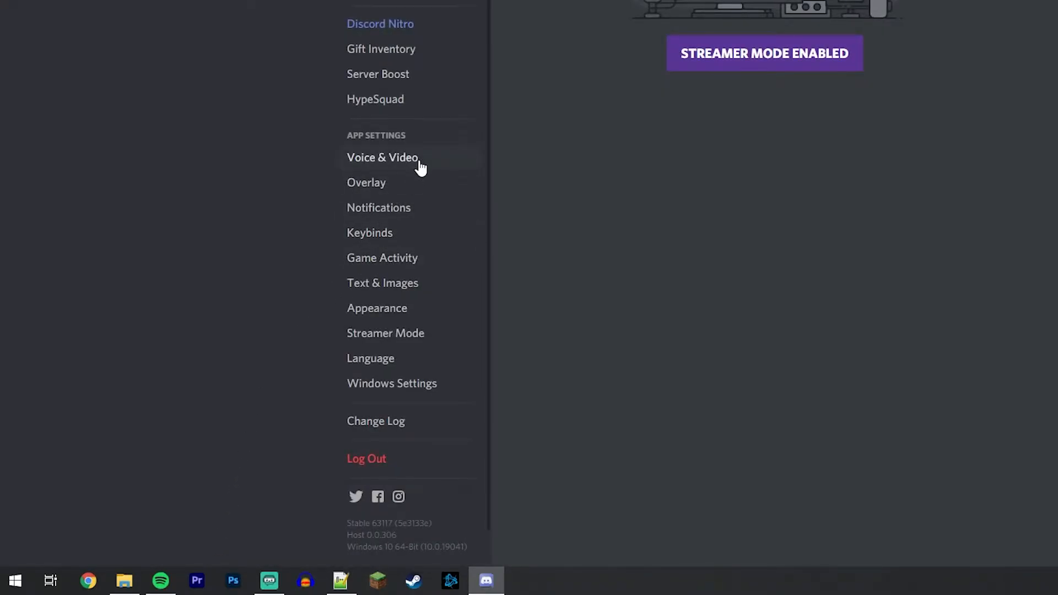
pyautogui.click(383, 157)
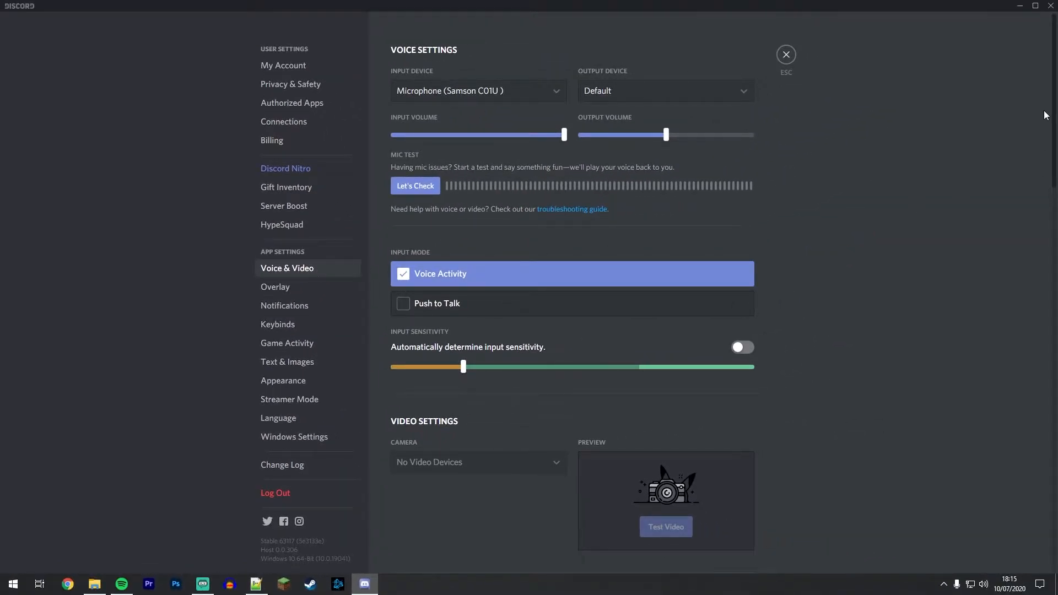
# Enable the Noise Suppression toggle under Advanced voice settings
pyautogui.scroll(-3)
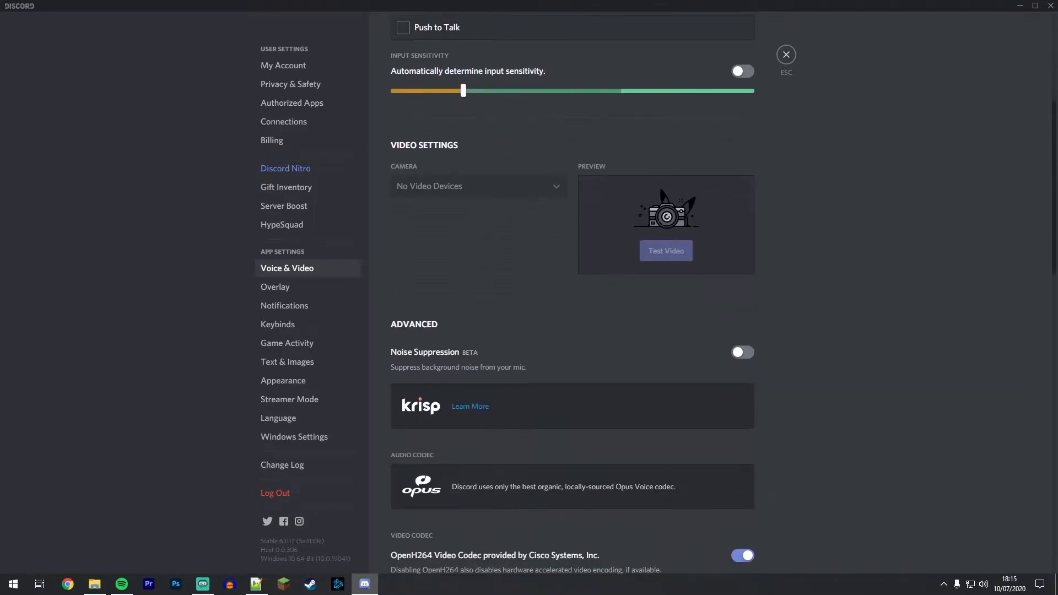
pyautogui.scroll(-3)
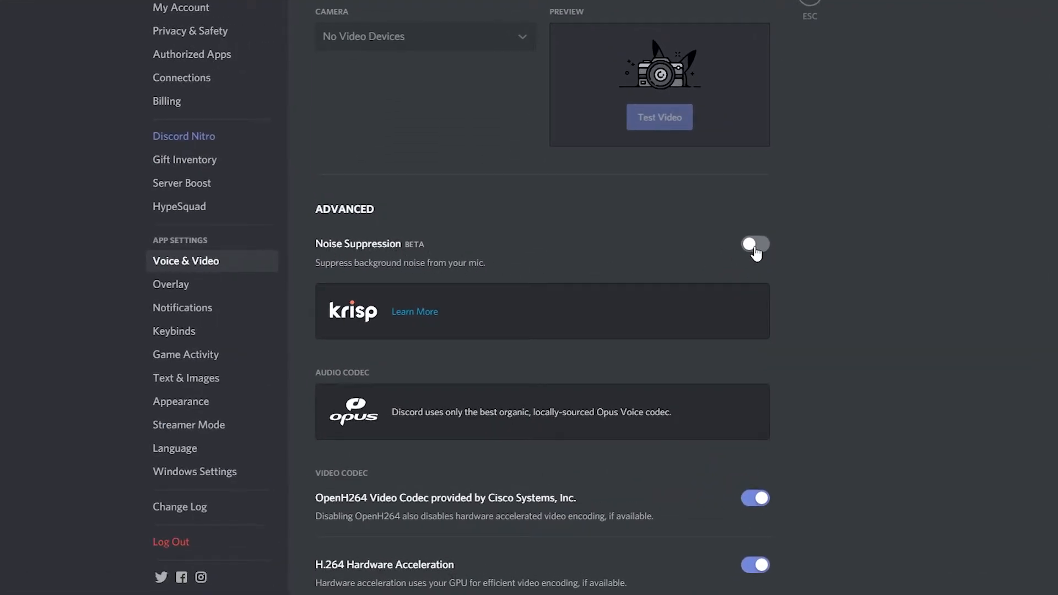
pyautogui.click(755, 244)
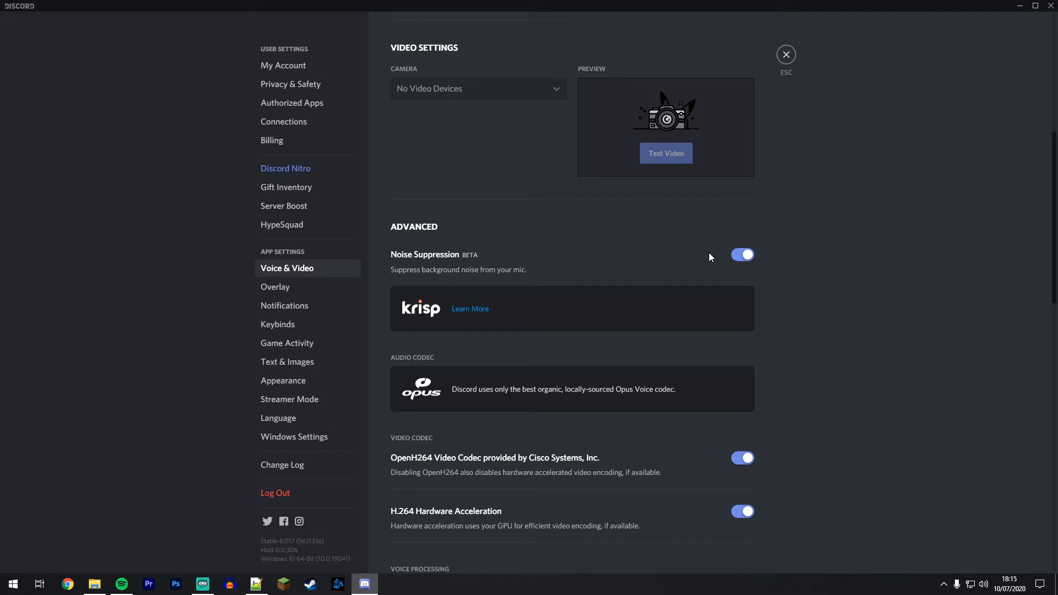
pyautogui.scroll(-3)
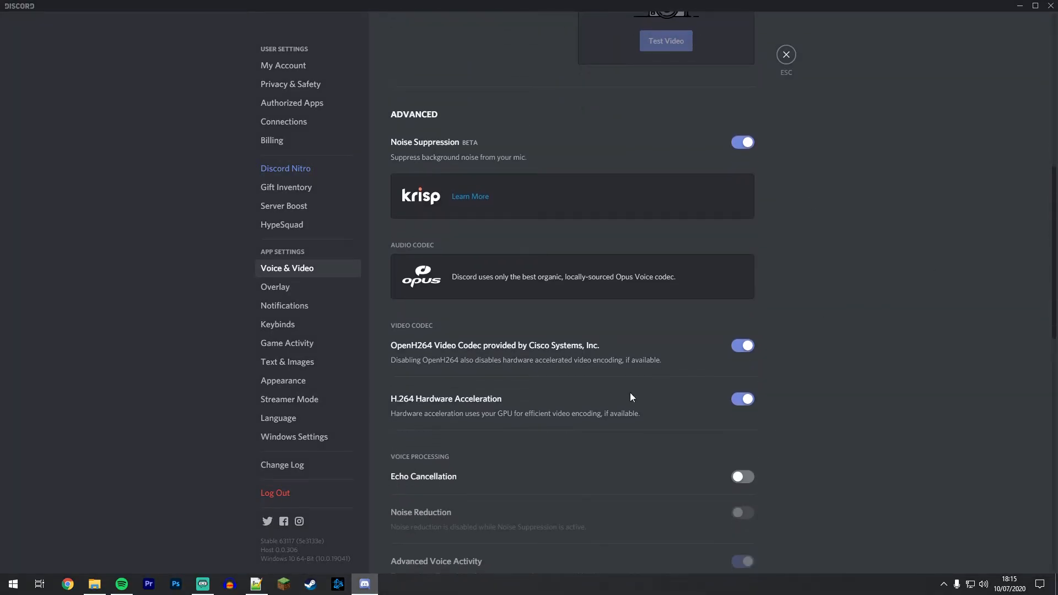
# Enable Echo Cancellation under Voice Processing and close settings back to general chat
pyautogui.scroll(-3)
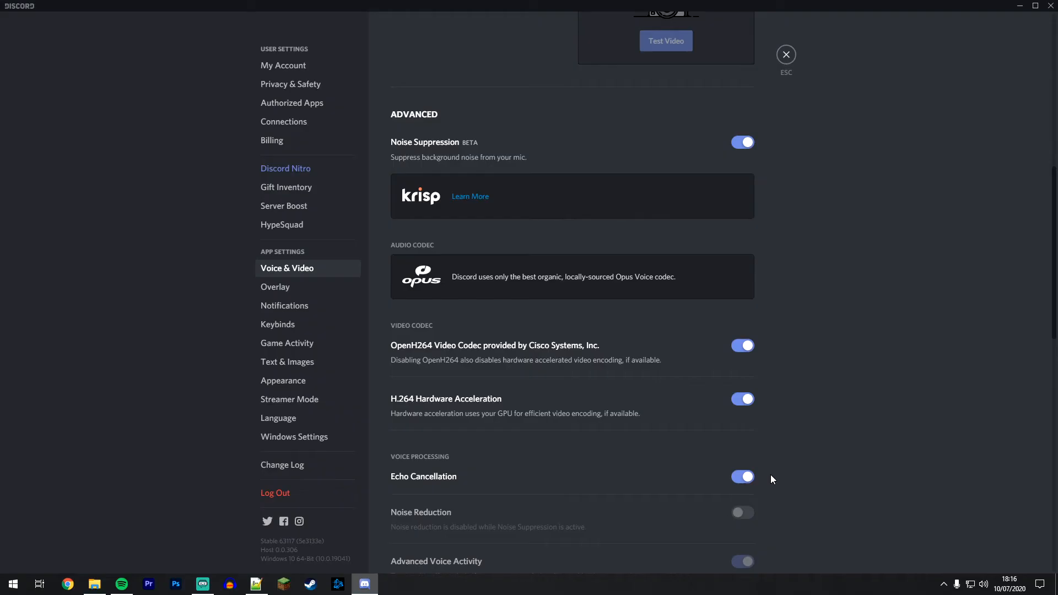
pyautogui.moveTo(785, 54)
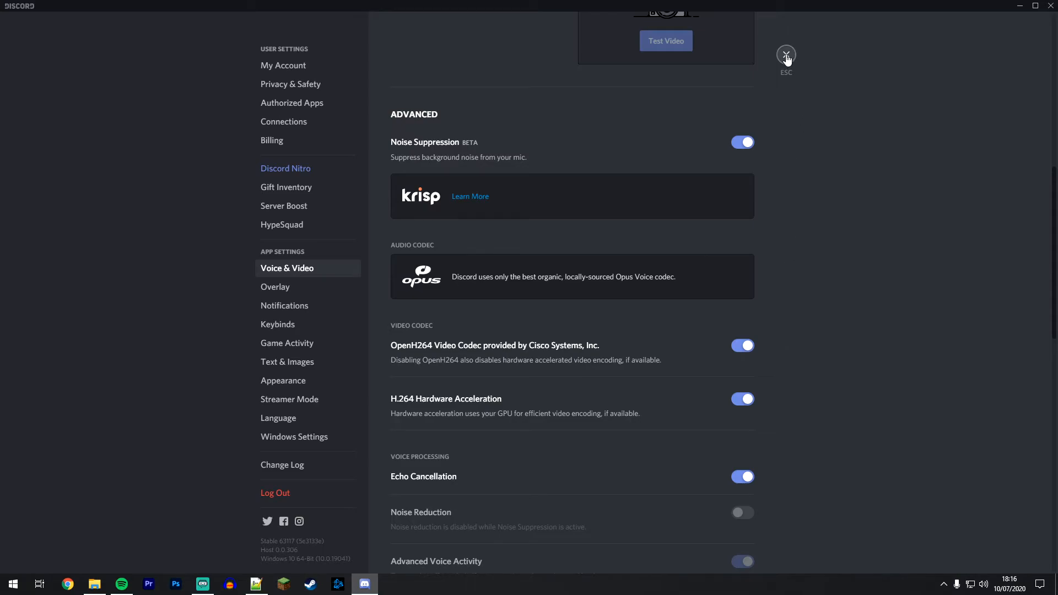
pyautogui.click(784, 54)
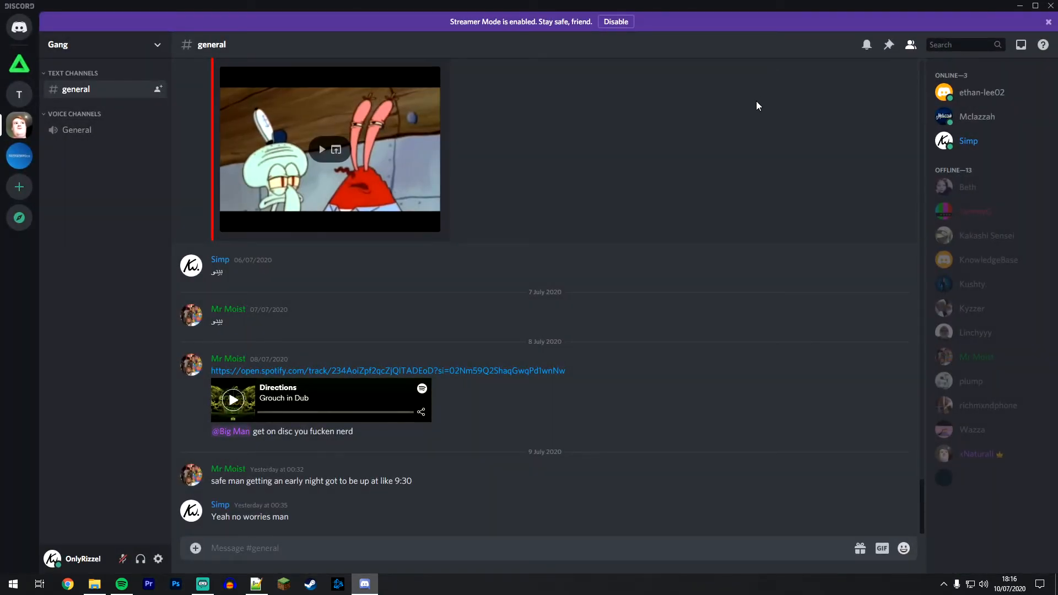